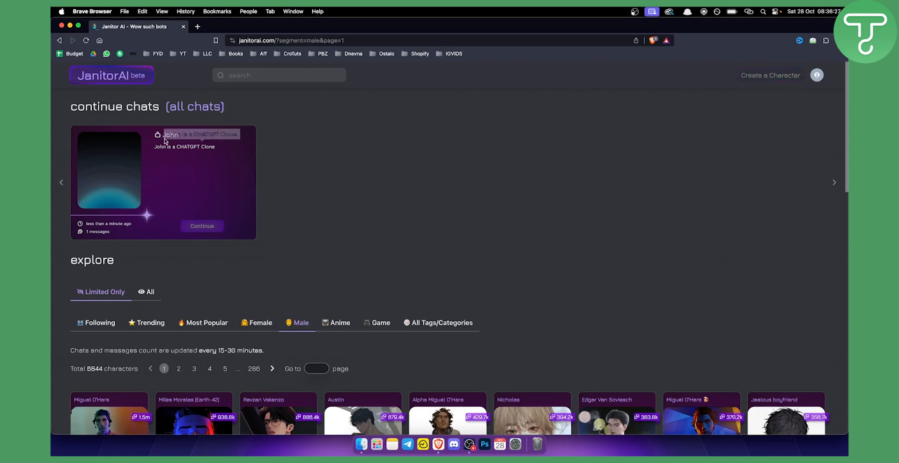
pyautogui.moveTo(335, 192)
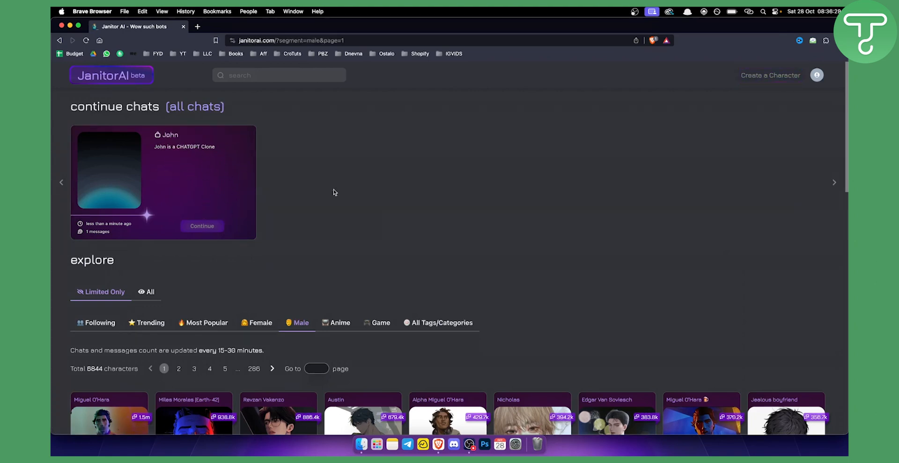
# Step: Go to My Characters from the profile menu, showing John
pyautogui.click(817, 75)
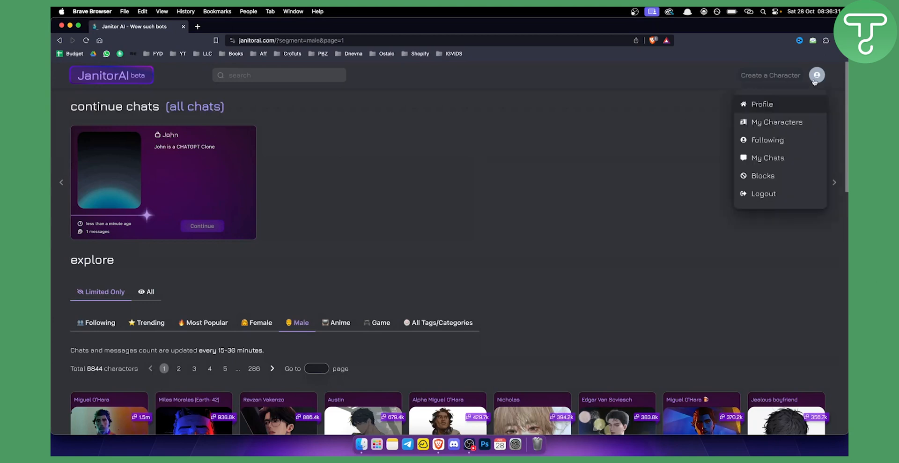
pyautogui.moveTo(780, 124)
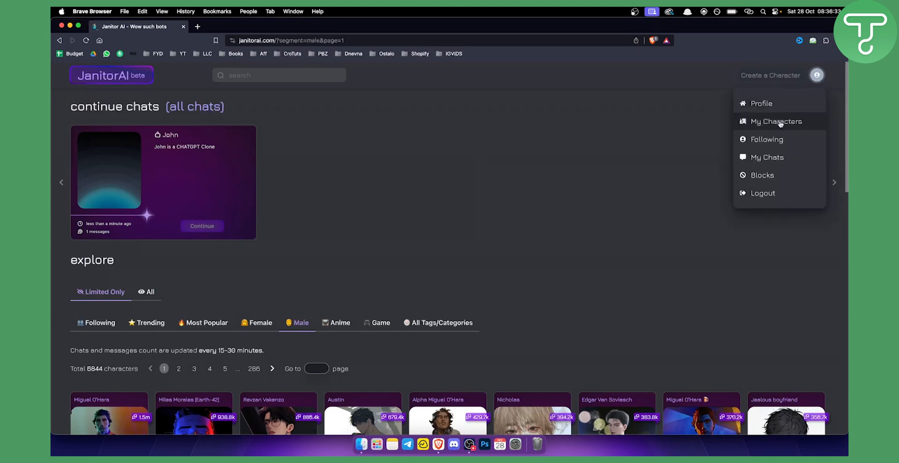
pyautogui.click(776, 122)
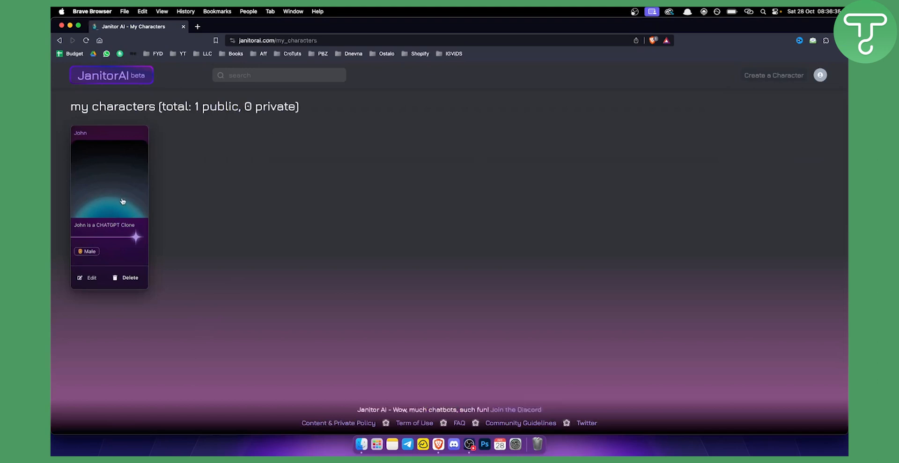
pyautogui.moveTo(126, 171)
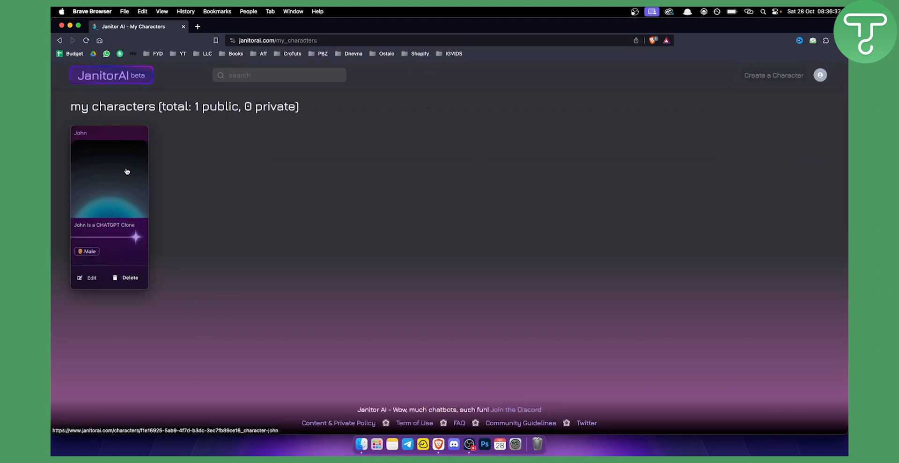
pyautogui.moveTo(121, 160)
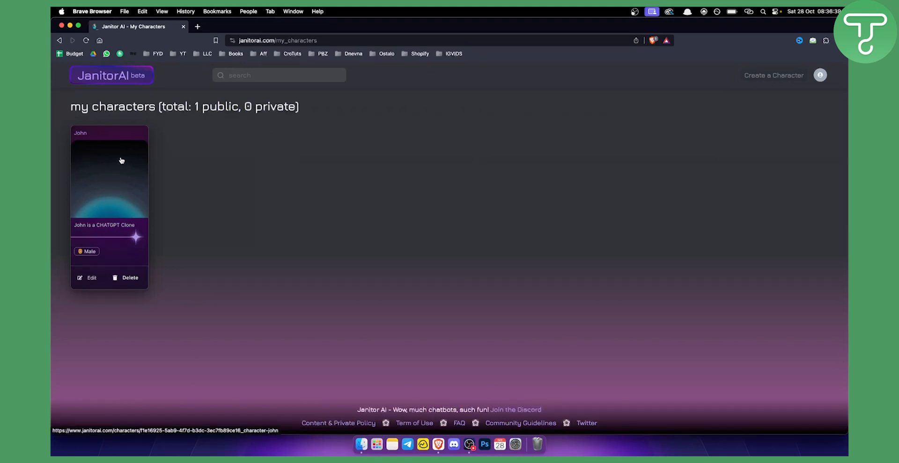
# Step: Open John's character page and start a chat with him
pyautogui.click(121, 161)
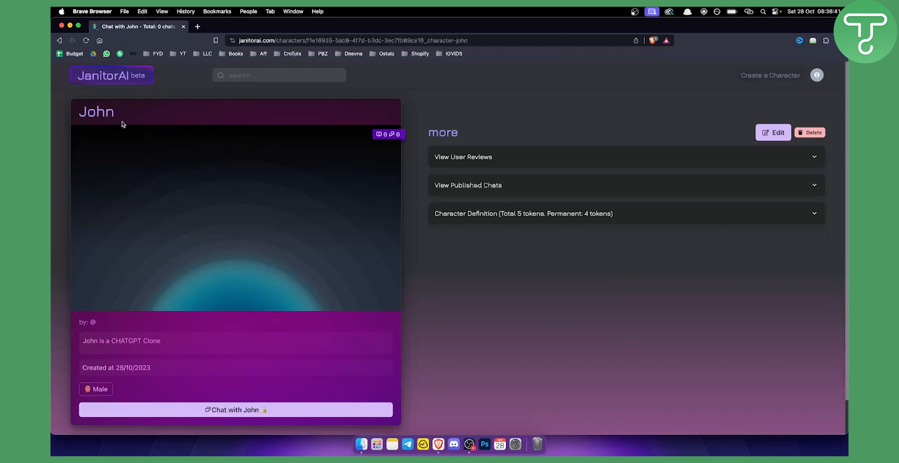
pyautogui.moveTo(218, 332)
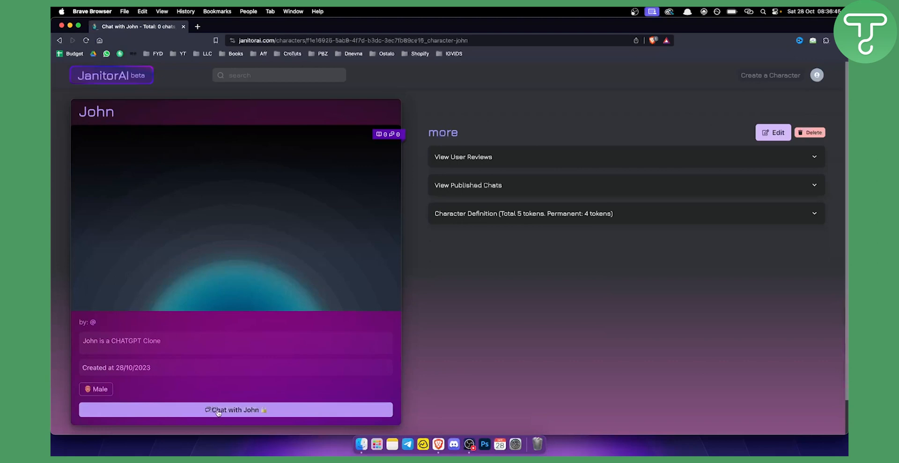
pyautogui.click(218, 410)
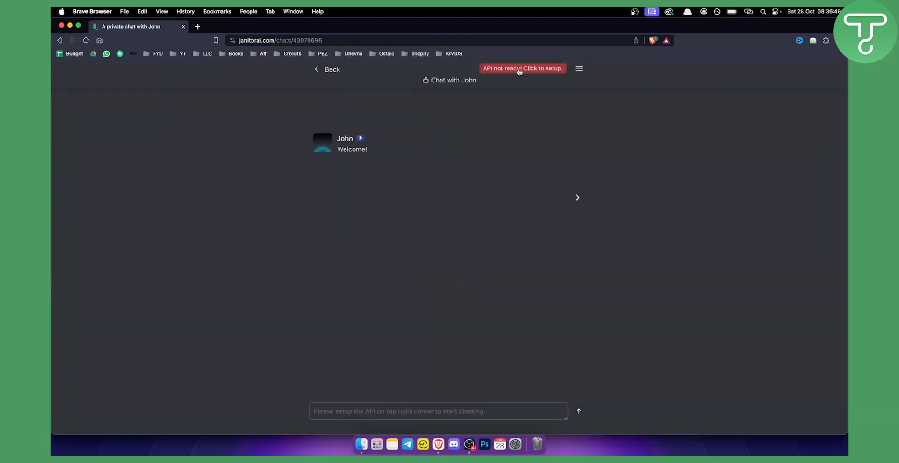
# Step: Configure the chat API as OpenAI gpt-3.5-turbo using My Own API Key
pyautogui.click(522, 67)
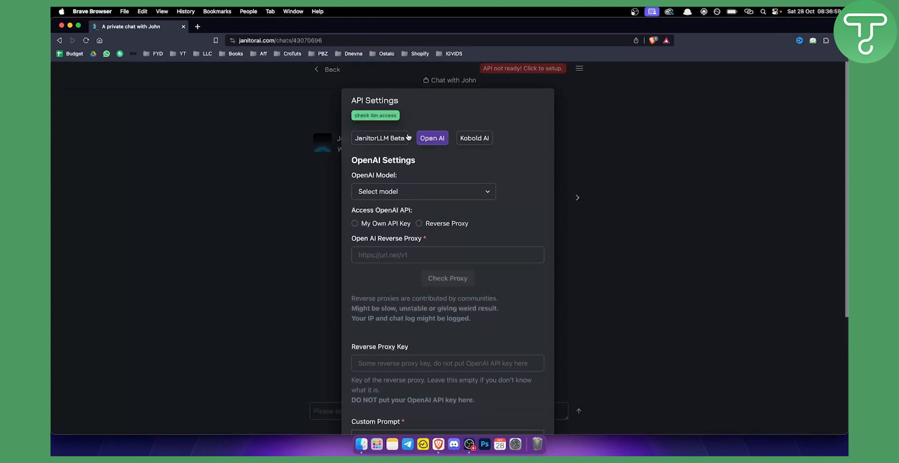
pyautogui.moveTo(407, 188)
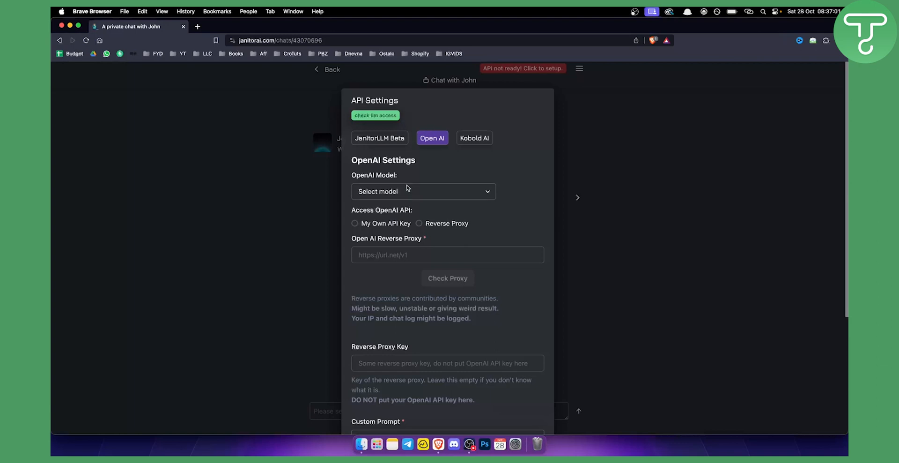
pyautogui.click(423, 191)
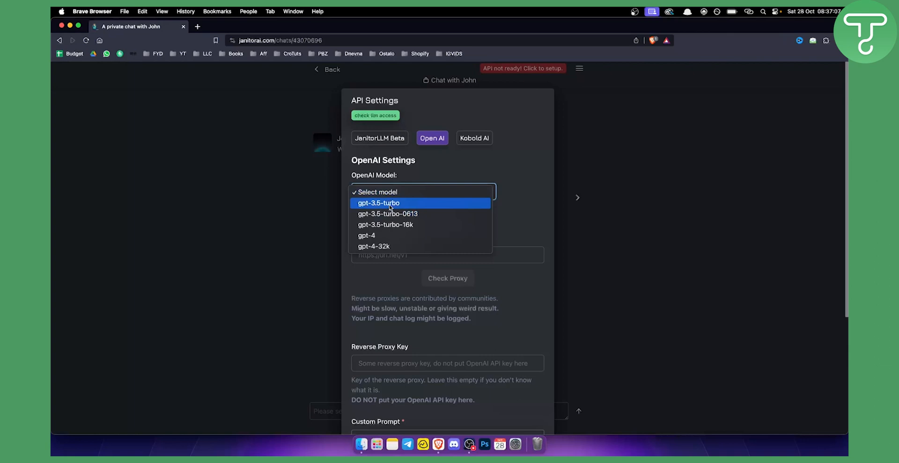
pyautogui.click(379, 203)
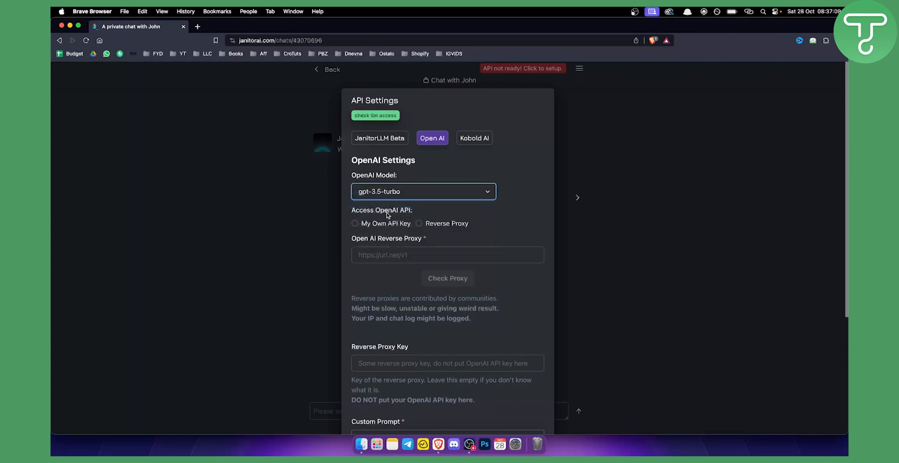
pyautogui.click(355, 223)
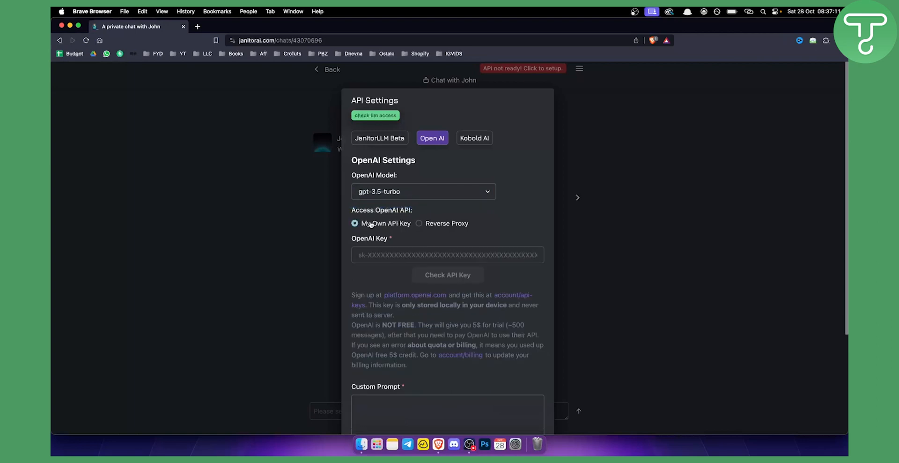
pyautogui.moveTo(378, 227)
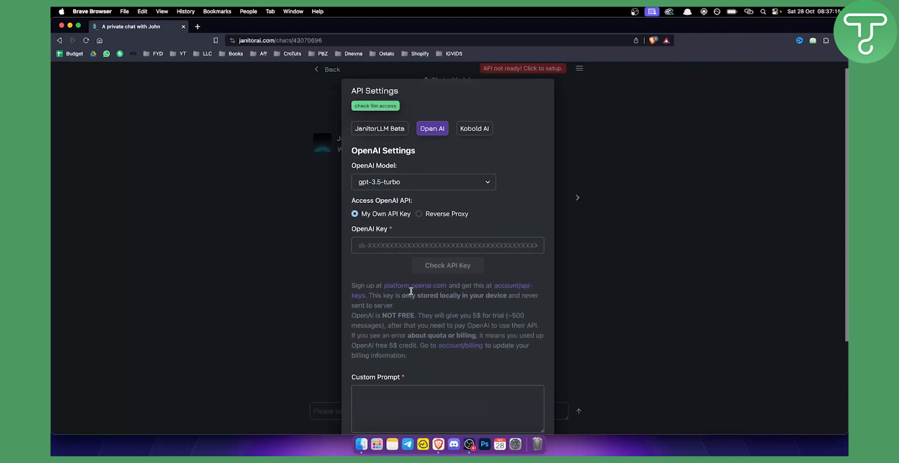
pyautogui.moveTo(418, 289)
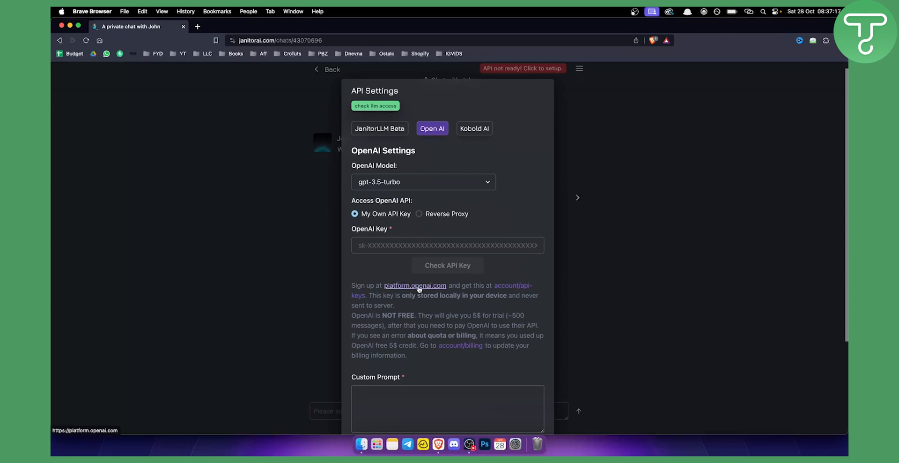
# Step: Log in to platform.openai.com in a new tab and view the API keys page
pyautogui.click(415, 285)
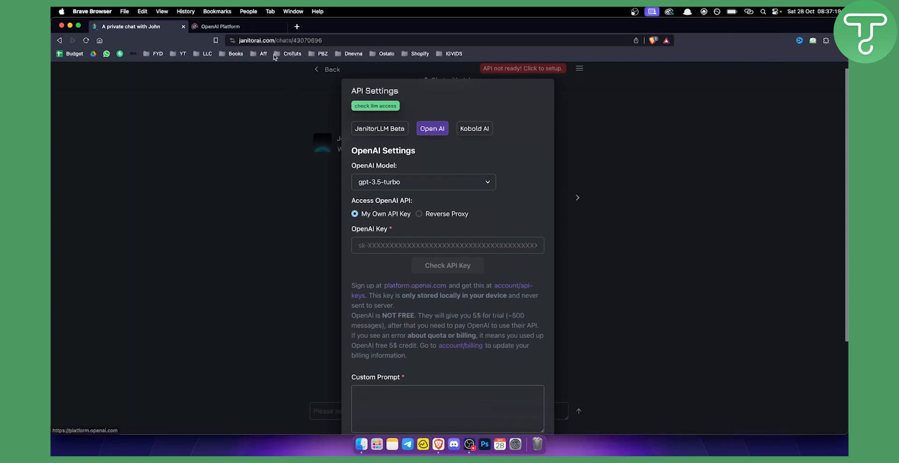
pyautogui.click(230, 27)
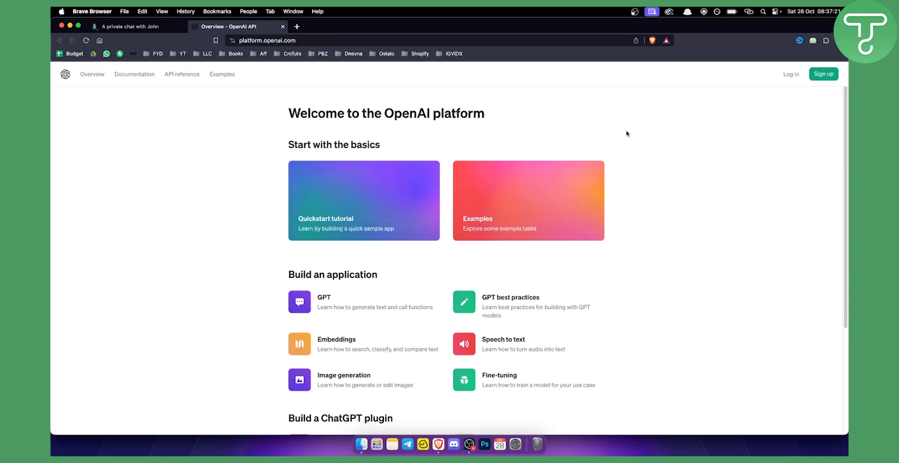
pyautogui.moveTo(791, 76)
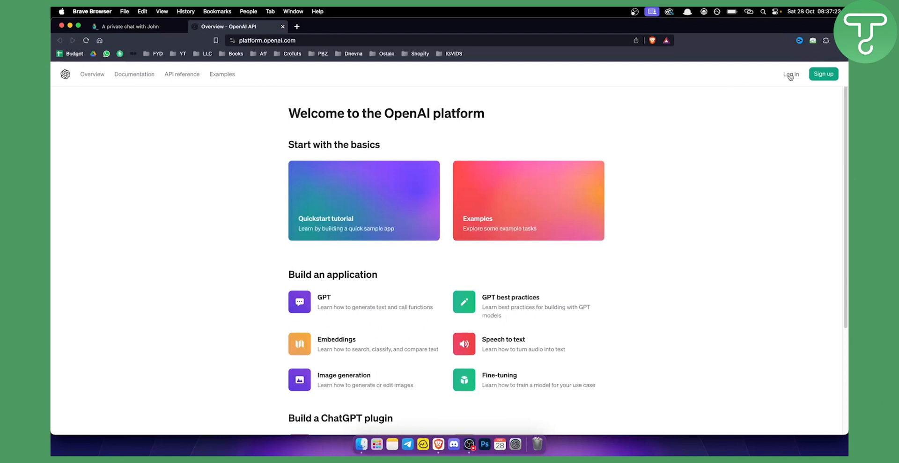
pyautogui.click(791, 74)
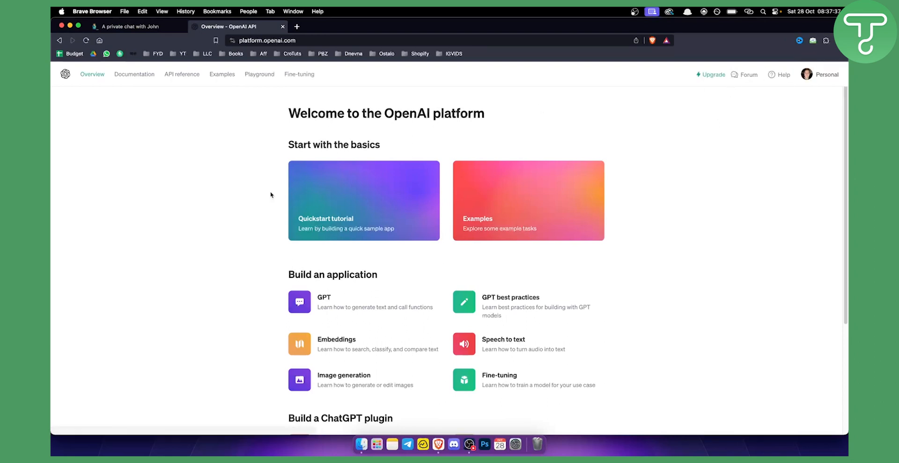
pyautogui.click(827, 75)
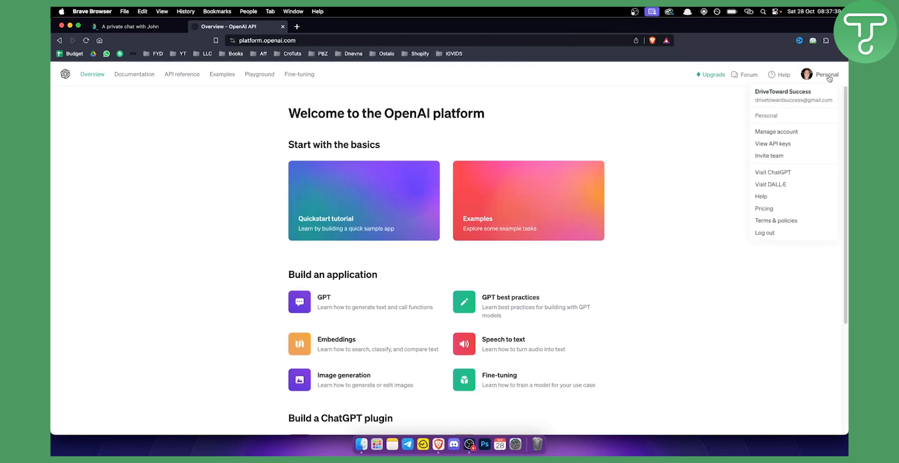
pyautogui.click(773, 143)
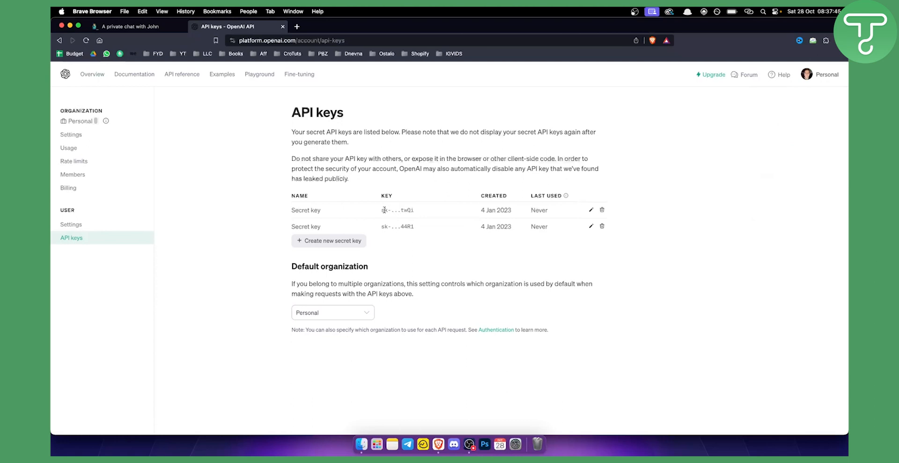
pyautogui.moveTo(146, 42)
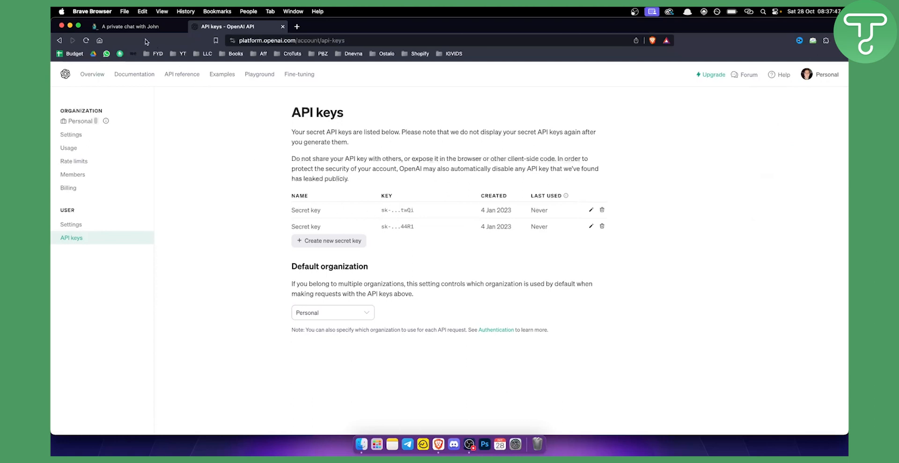
# Step: Return to the Janitor AI tab and dismiss the API Settings dialog
pyautogui.click(131, 26)
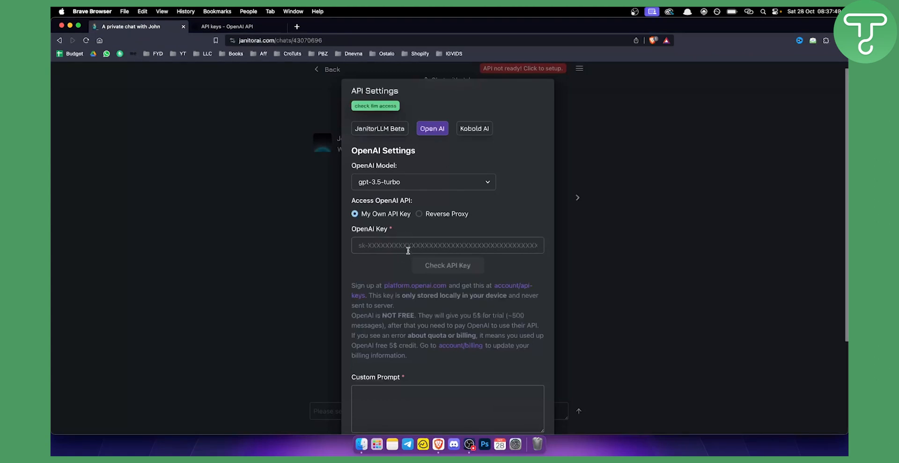
pyautogui.scroll(-3)
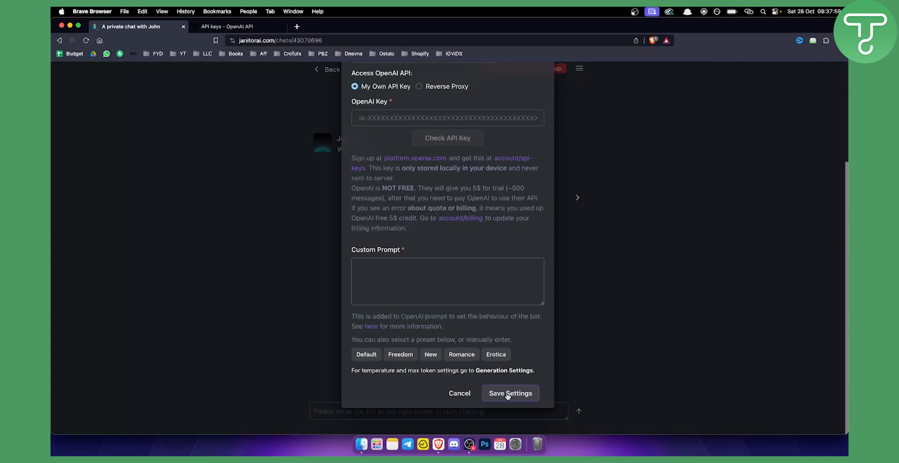
pyautogui.moveTo(555, 326)
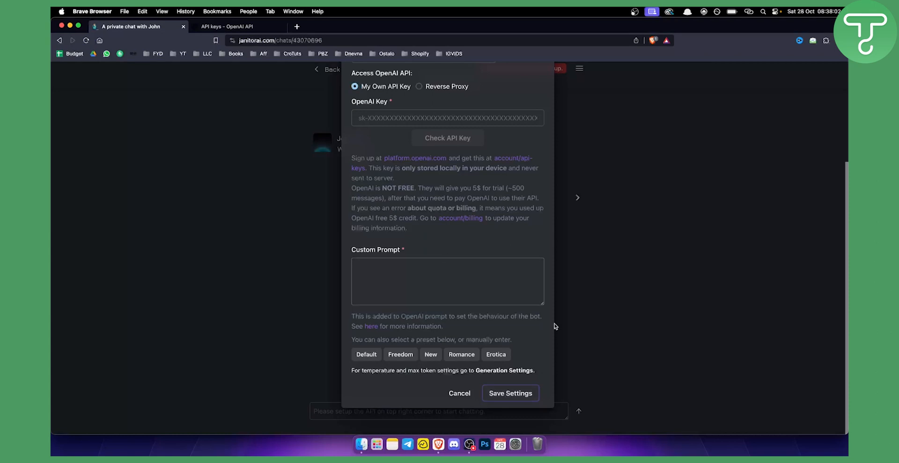
pyautogui.click(459, 393)
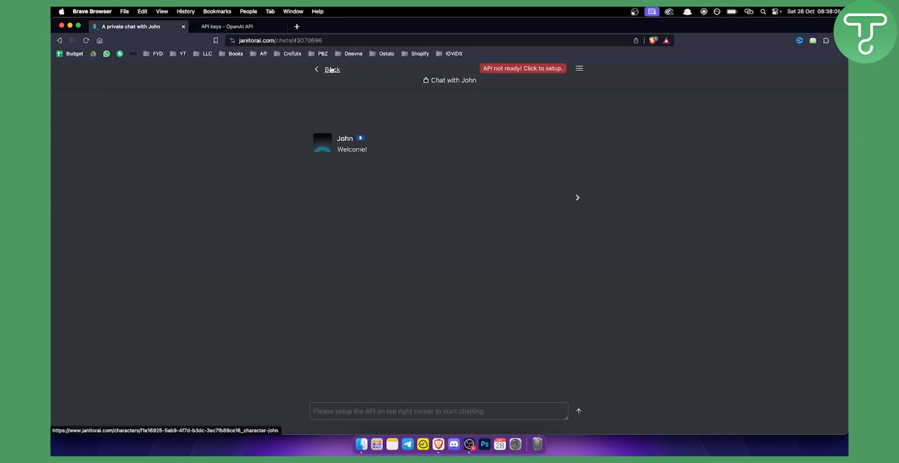